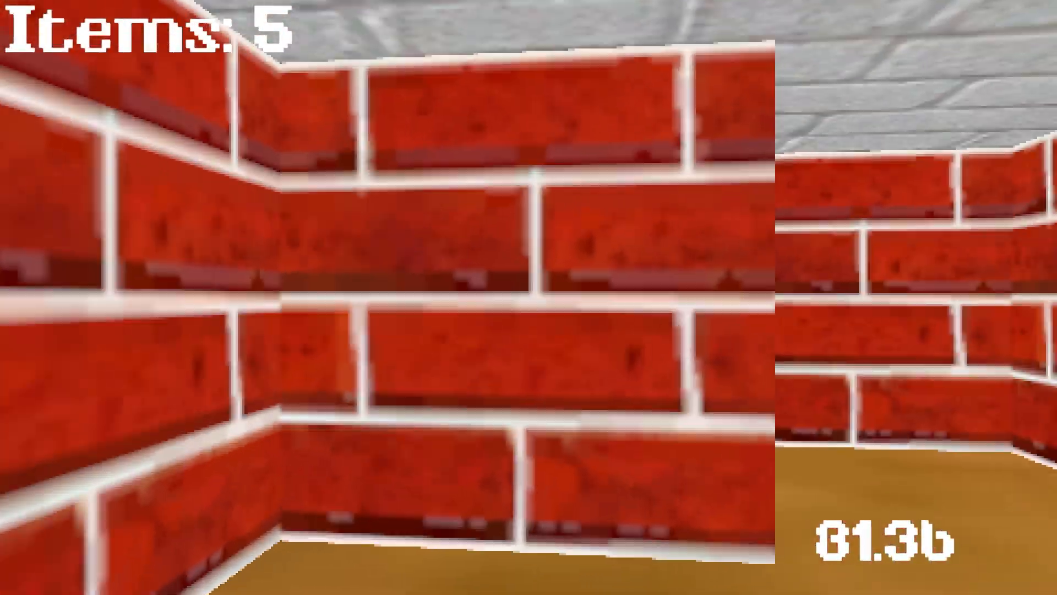
mouse_move(529, 297)
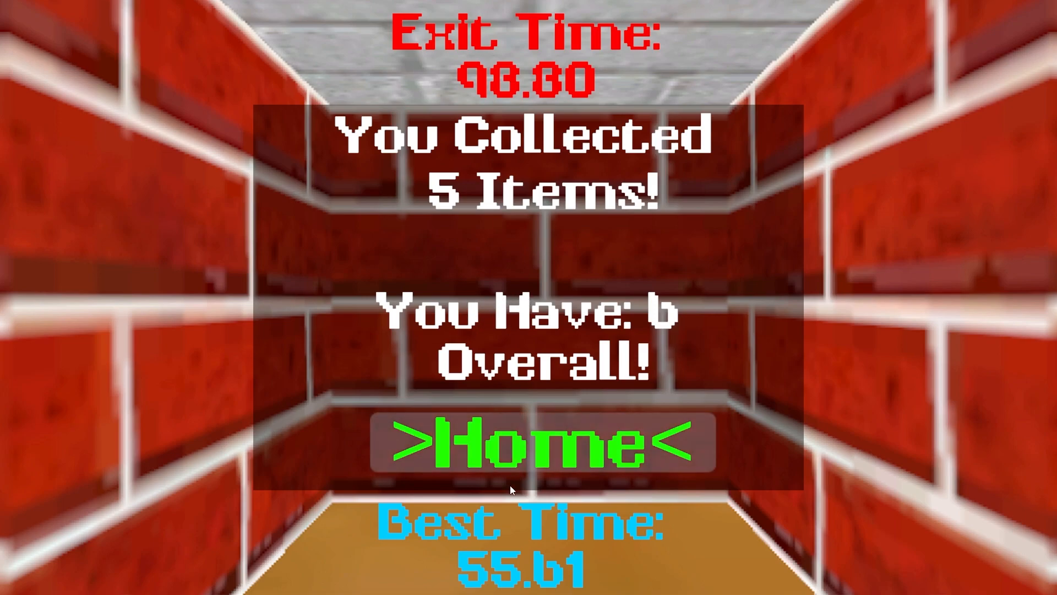
mouse_move(467, 537)
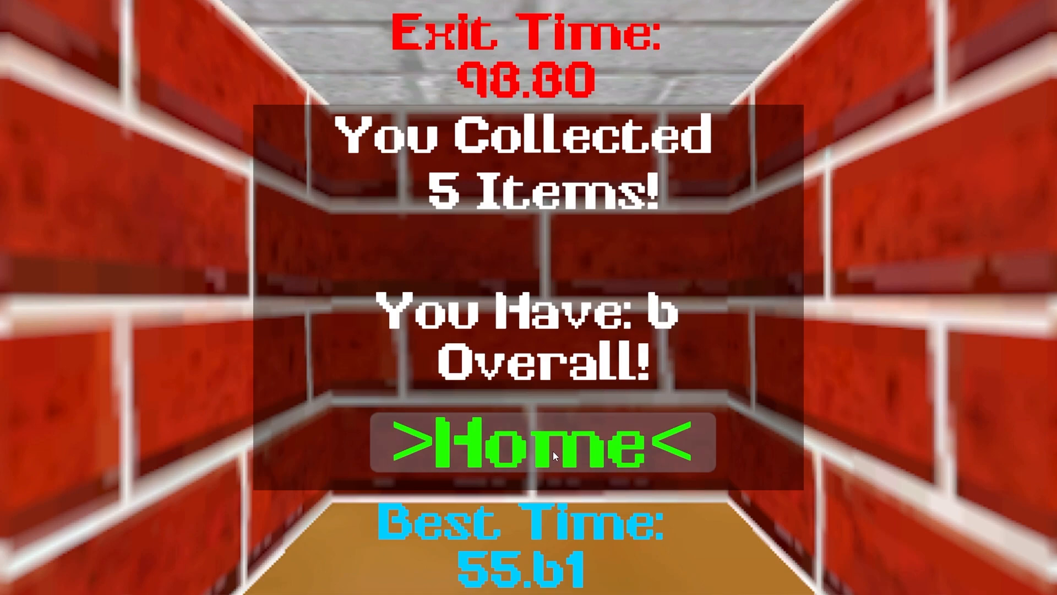
- Leave the results screen for Home, showing the Overall Items total of 6
left_click(543, 445)
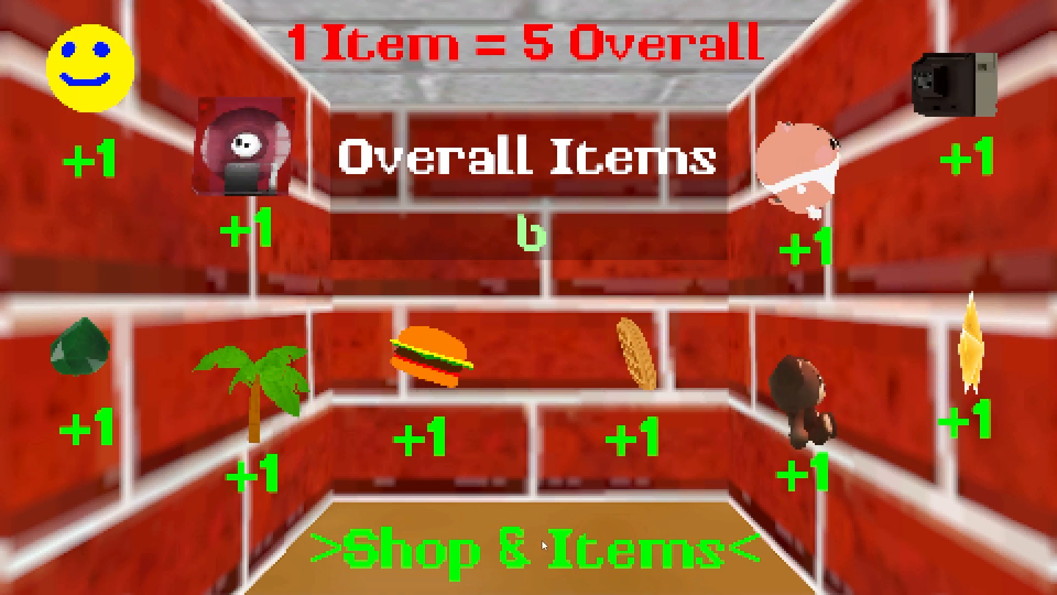
- View the Shop & Items list of owned collectables, then leave the shop
left_click(543, 547)
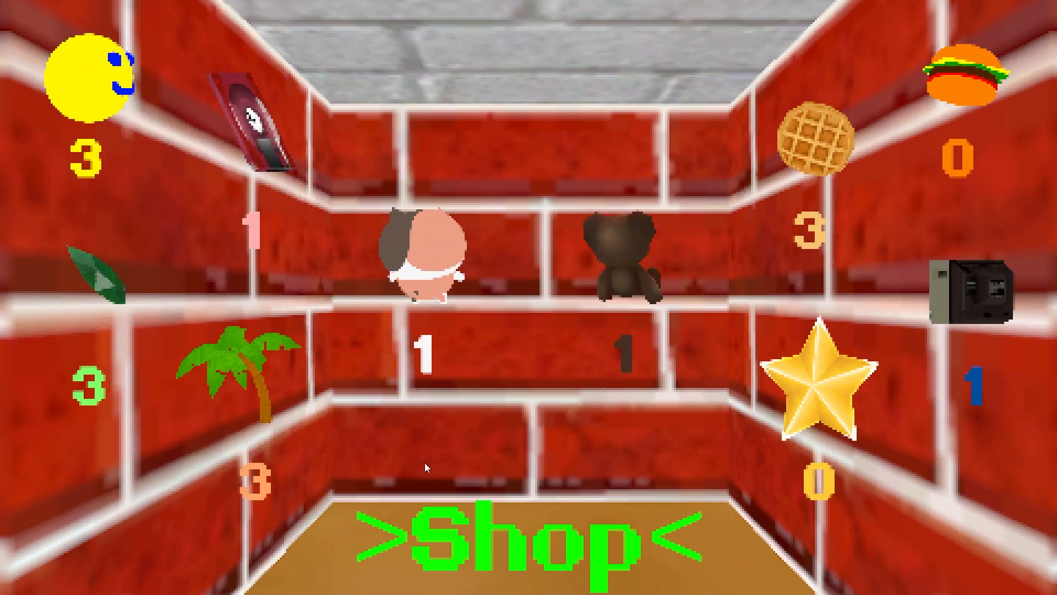
left_click(519, 540)
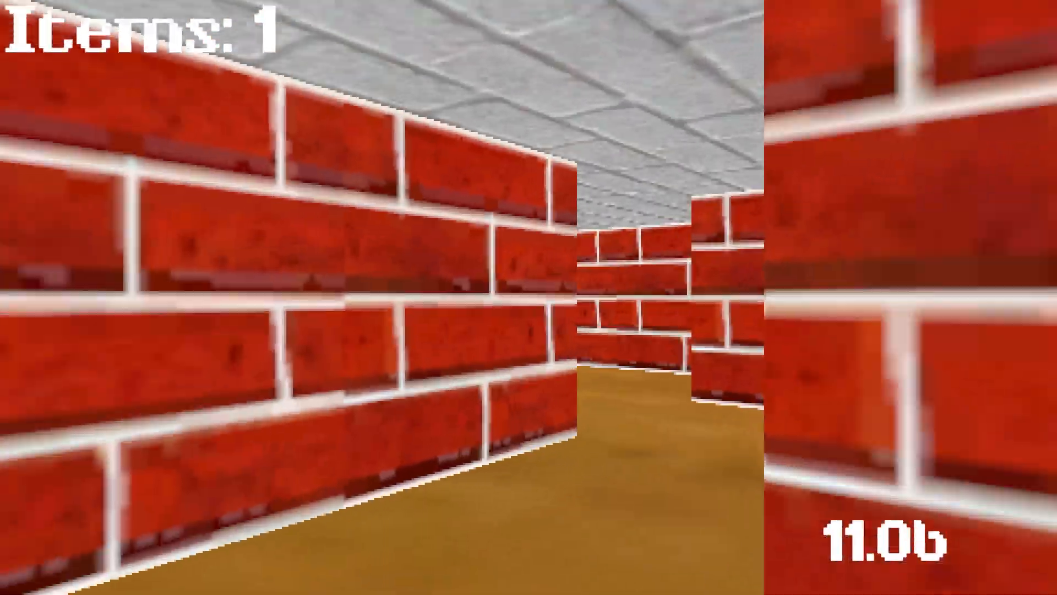
- Walk forward down the maze corridor toward the end wall, collecting the first item
key("w")
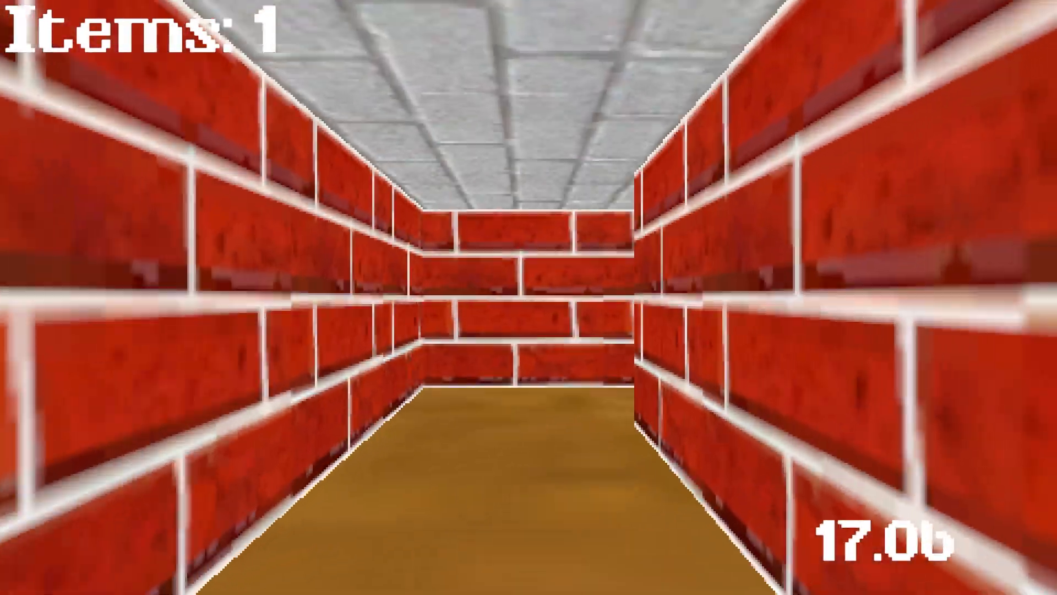
key("w")
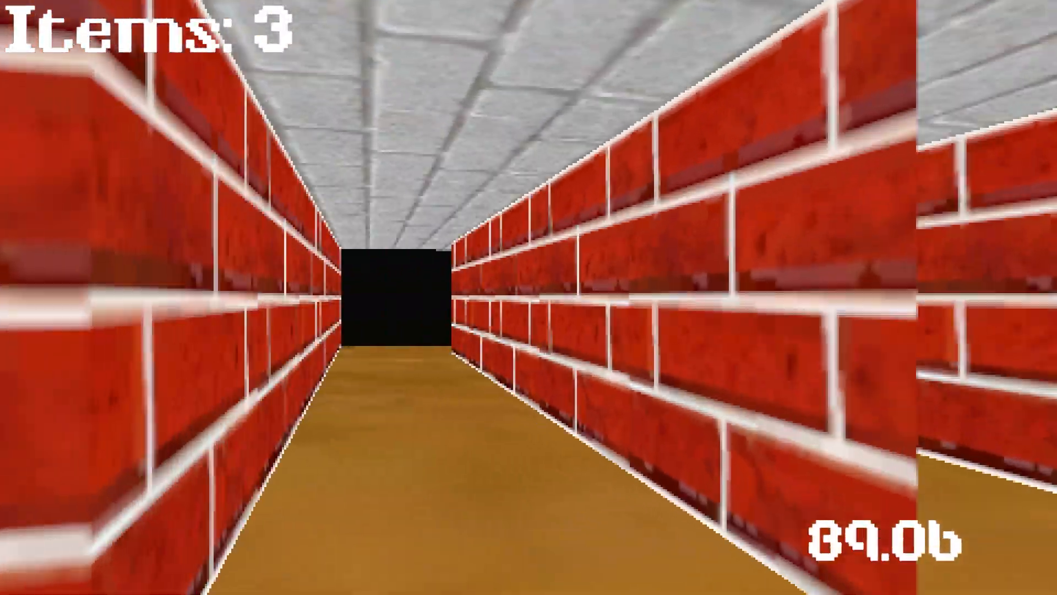
- Advance down the long corridor toward the dark opening with 3 items collected
key("w")
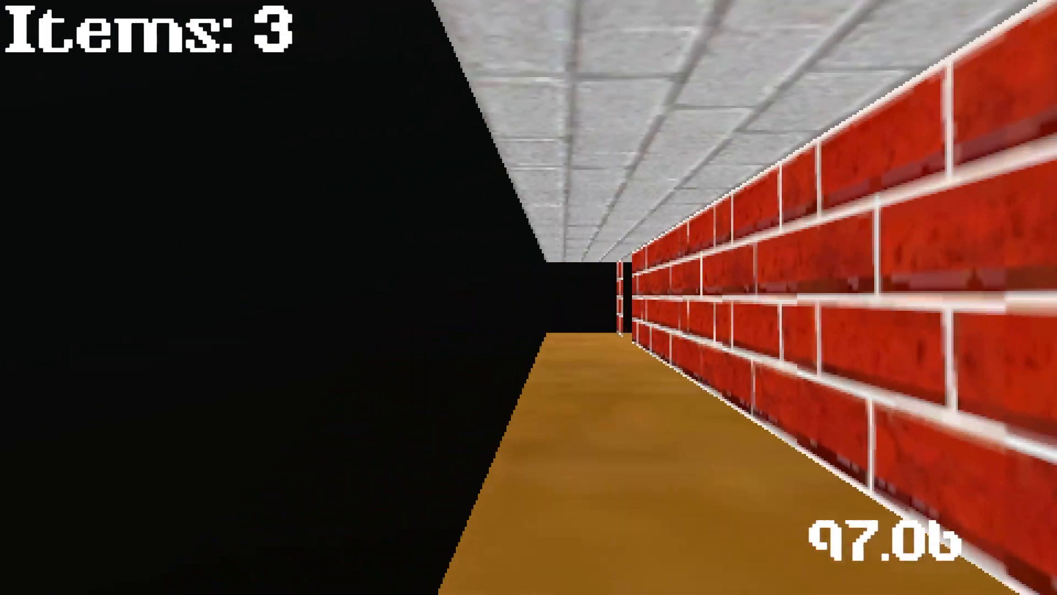
key("w")
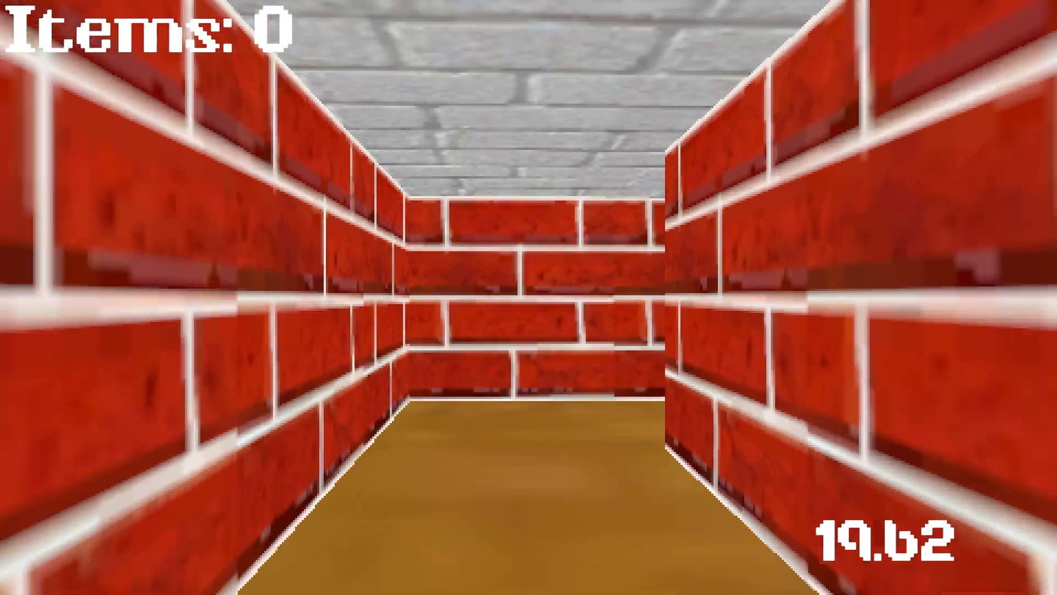
- Walk ahead through the first corridor of the new run with zero items collected
key("w")
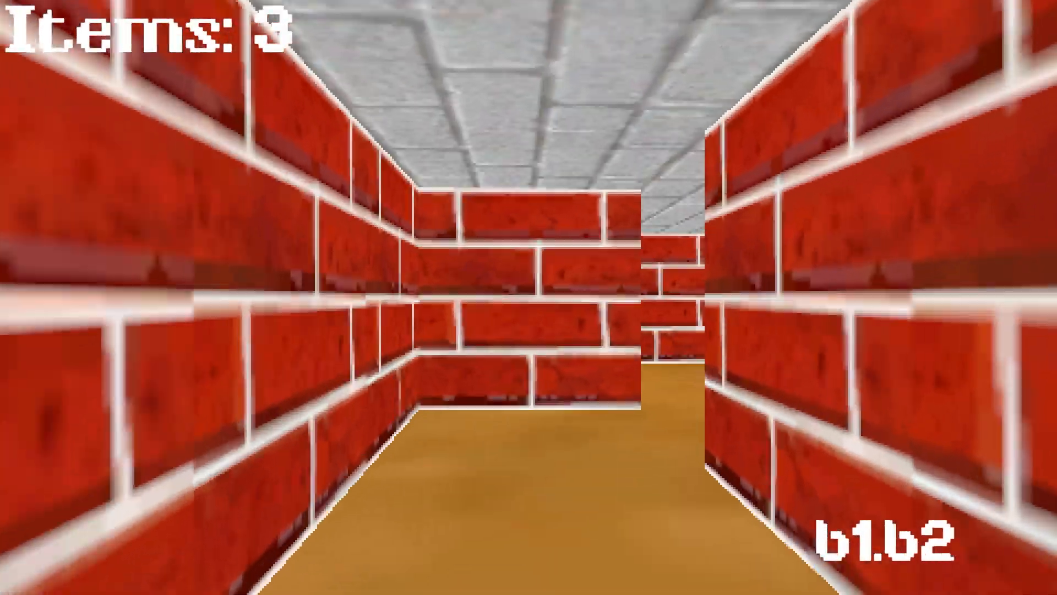
- Head through the gap in the right wall toward the exit, finishing with 5 items
key("w")
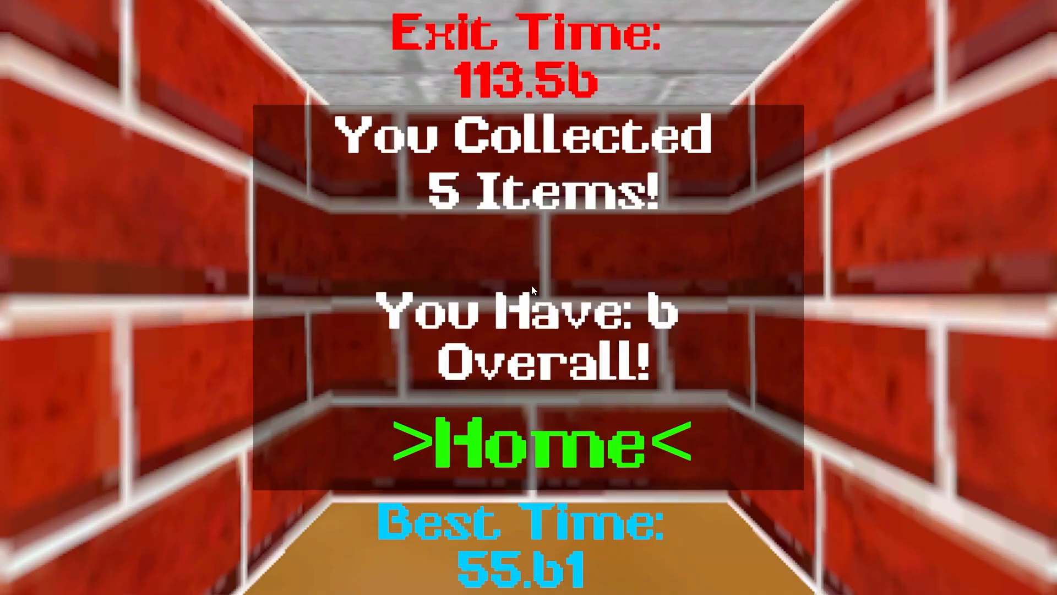
mouse_move(539, 372)
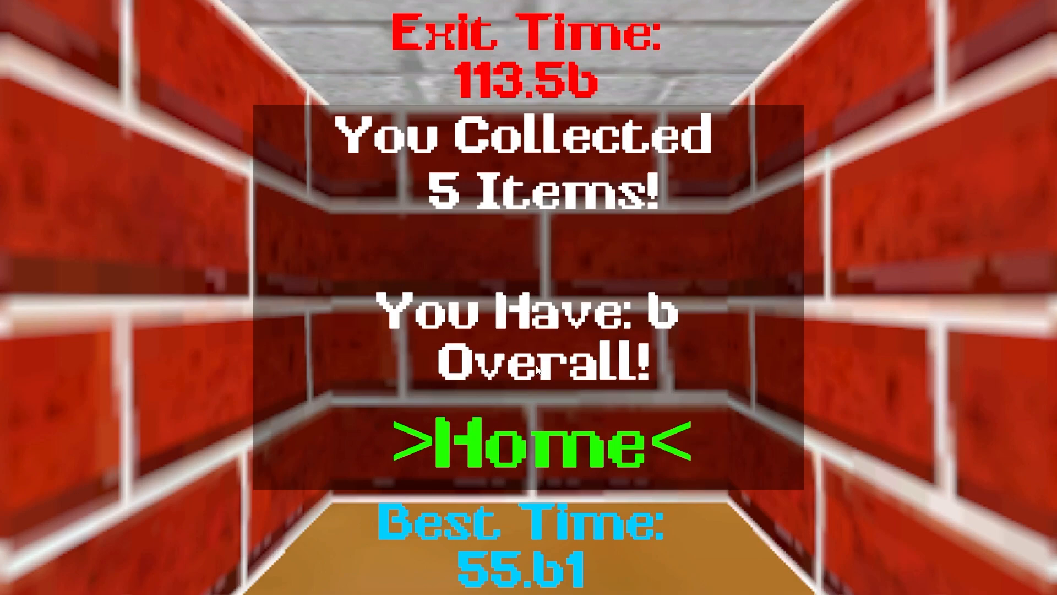
mouse_move(540, 442)
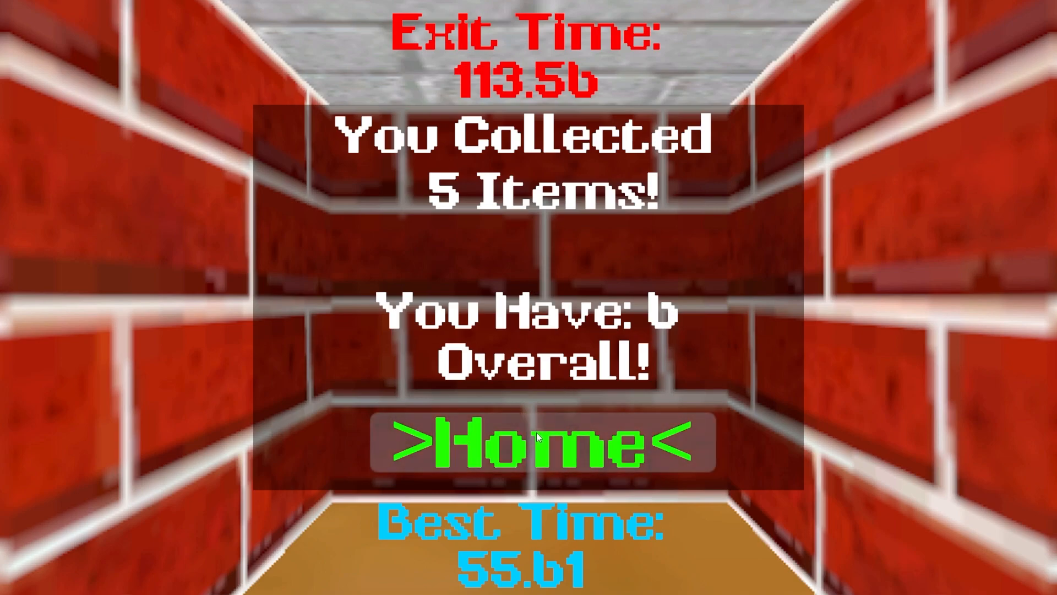